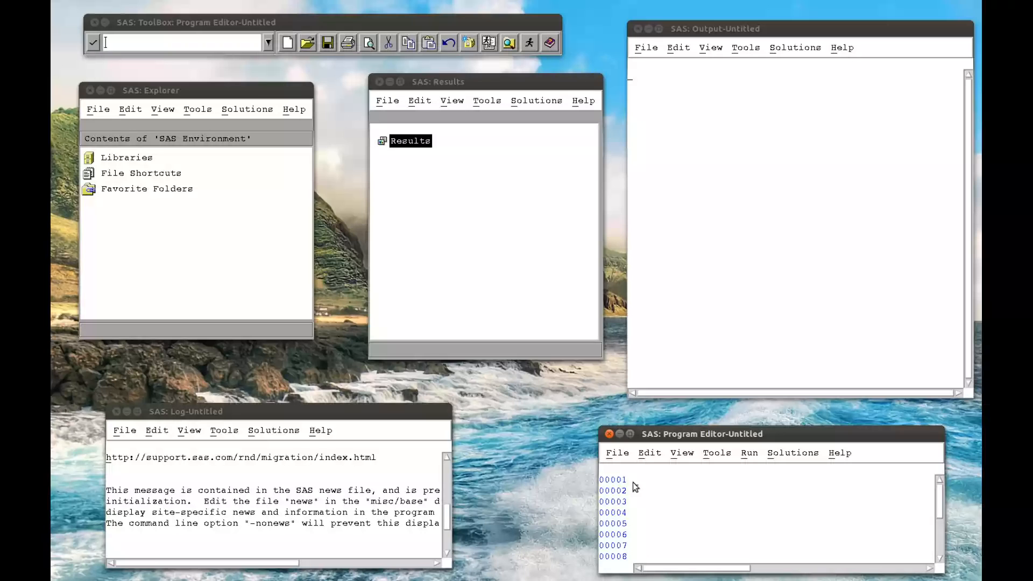
Step: Write 'proc corr data=mat008.jjj; run;' in the Program Editor
text(pr)
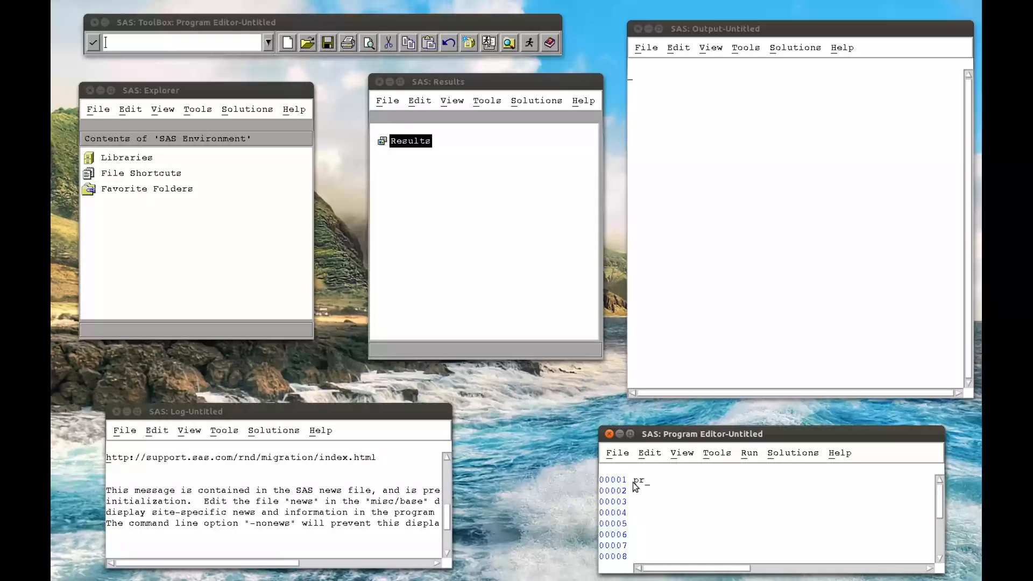
text(oc corr)
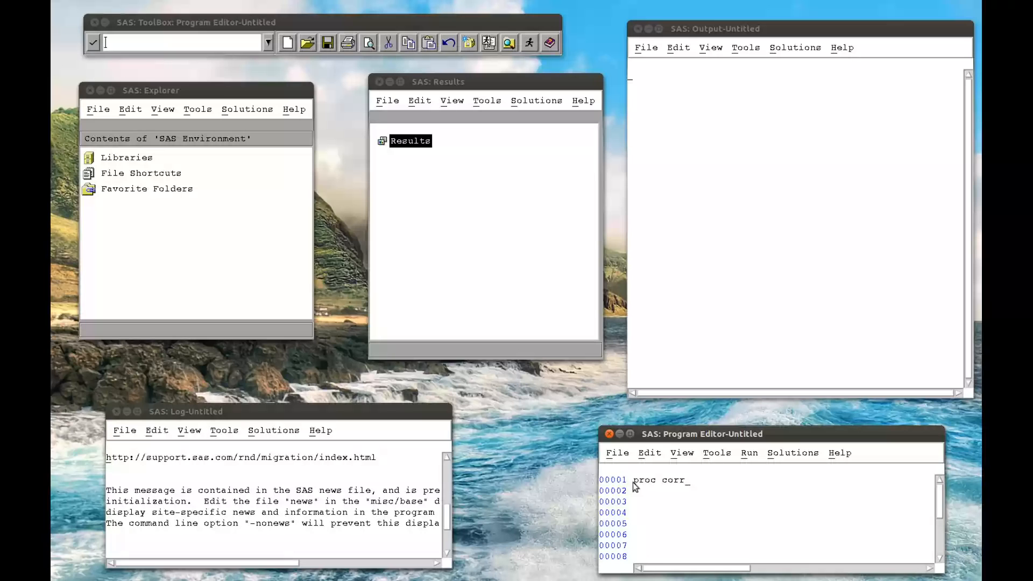
text(d)
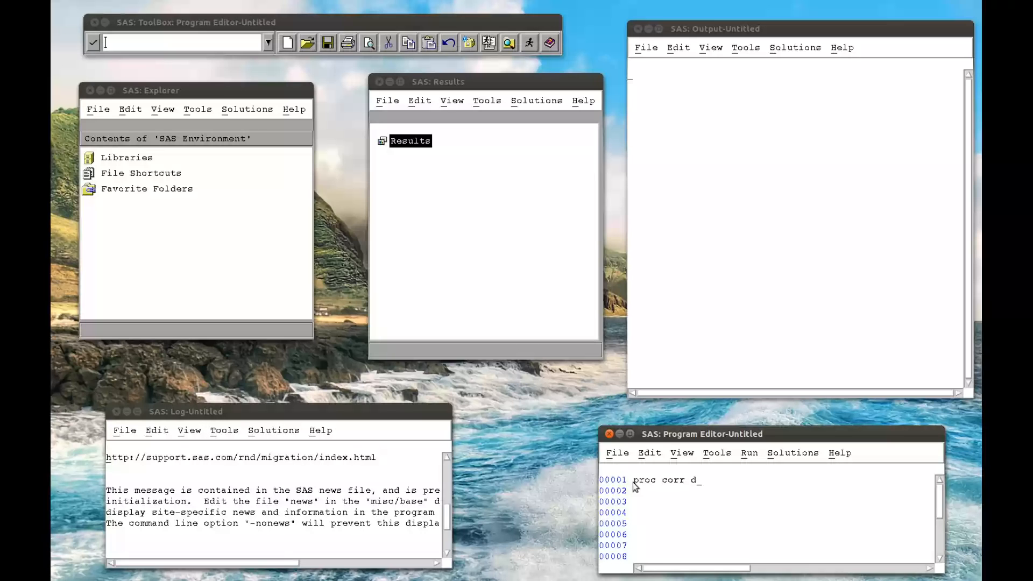
text(ata=mat)
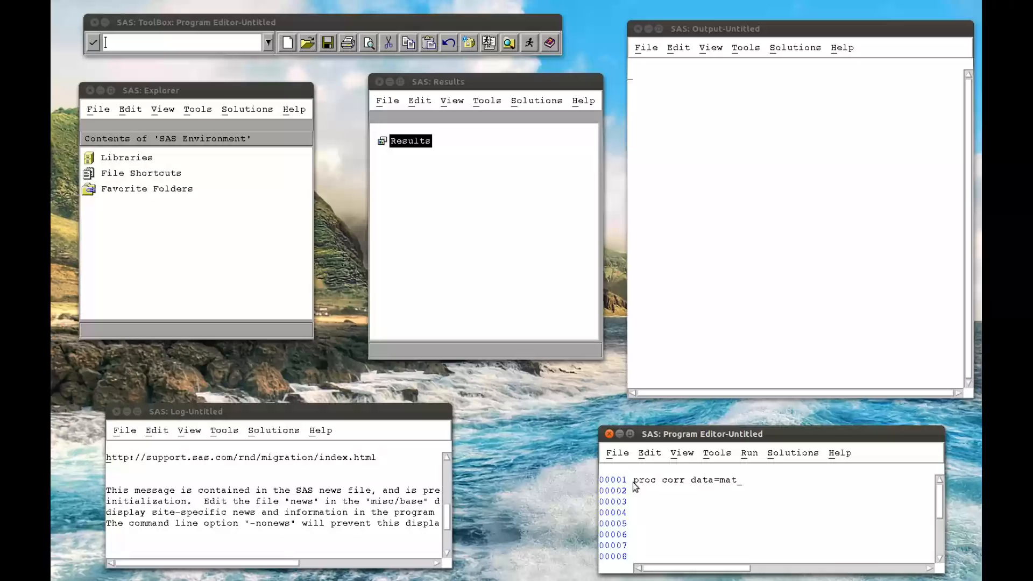
text(008.jj)
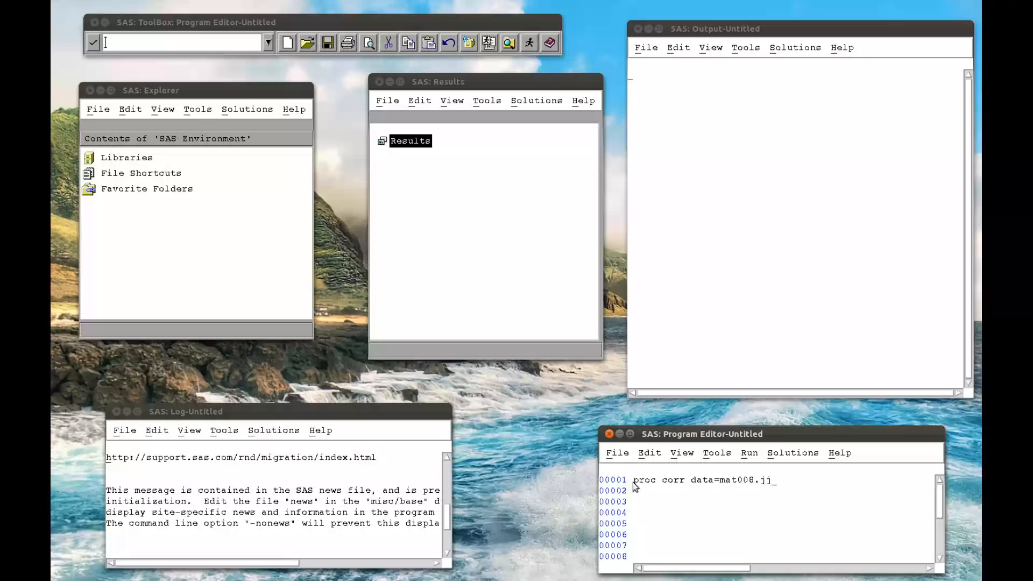
text(j;)
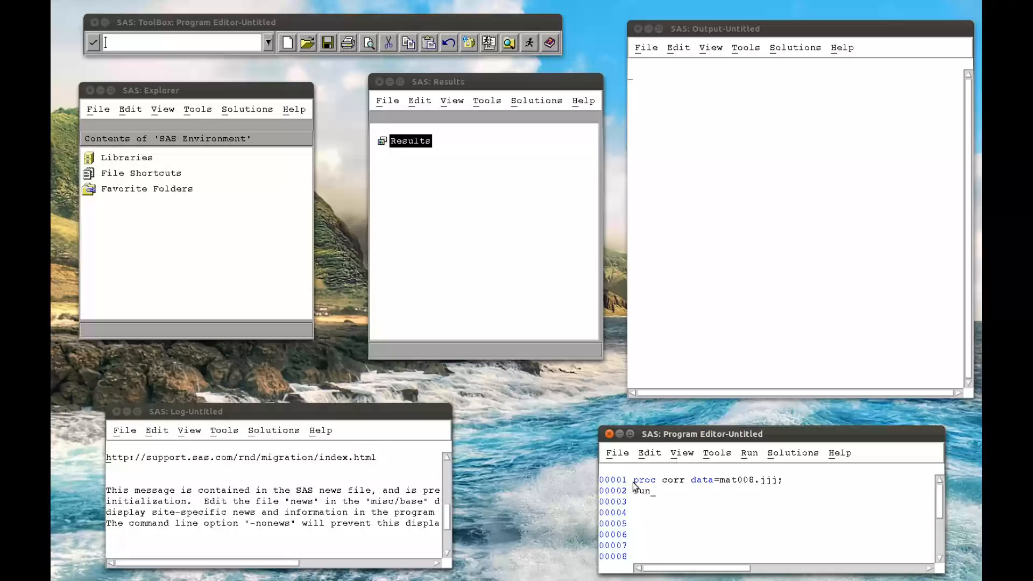
text(;)
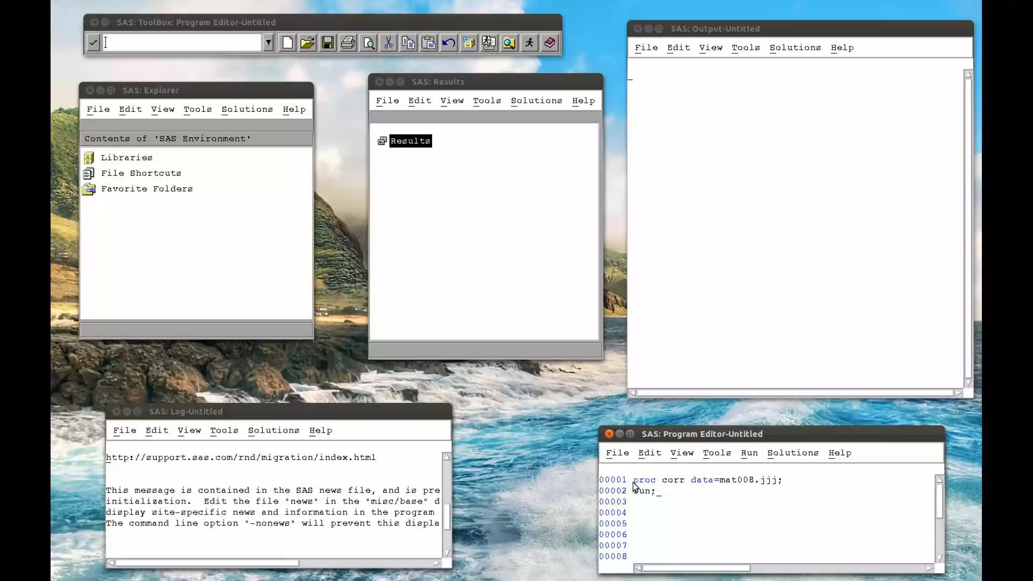
Step: Submit the two-line correlation program and dismiss the browser connection error
double_click(642, 490)
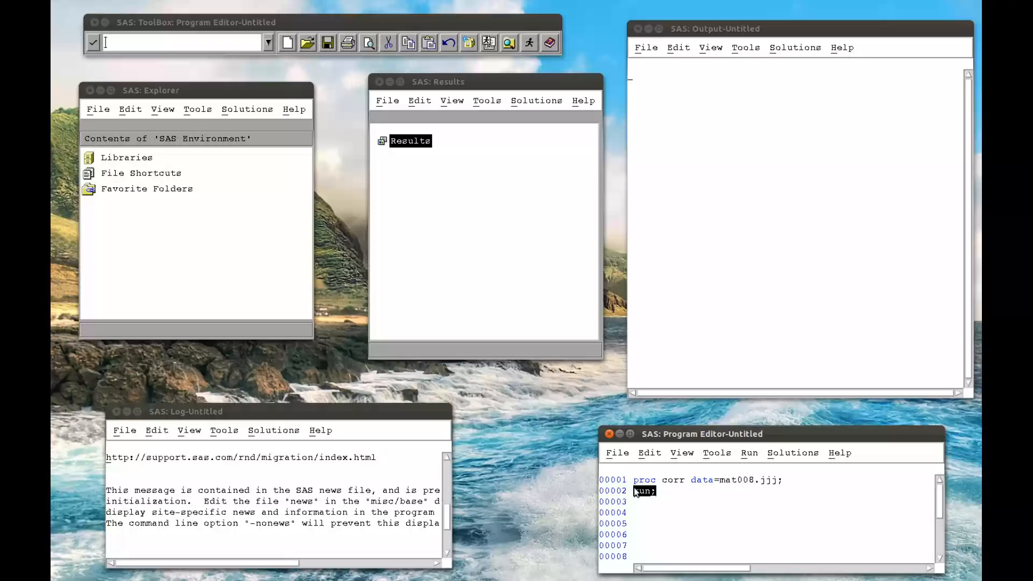
click(748, 452)
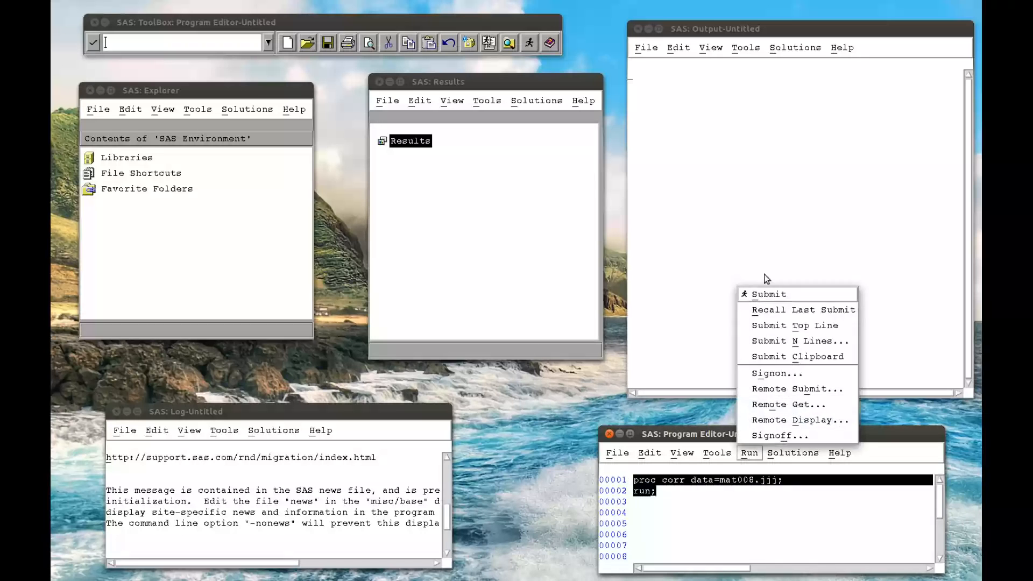
click(769, 294)
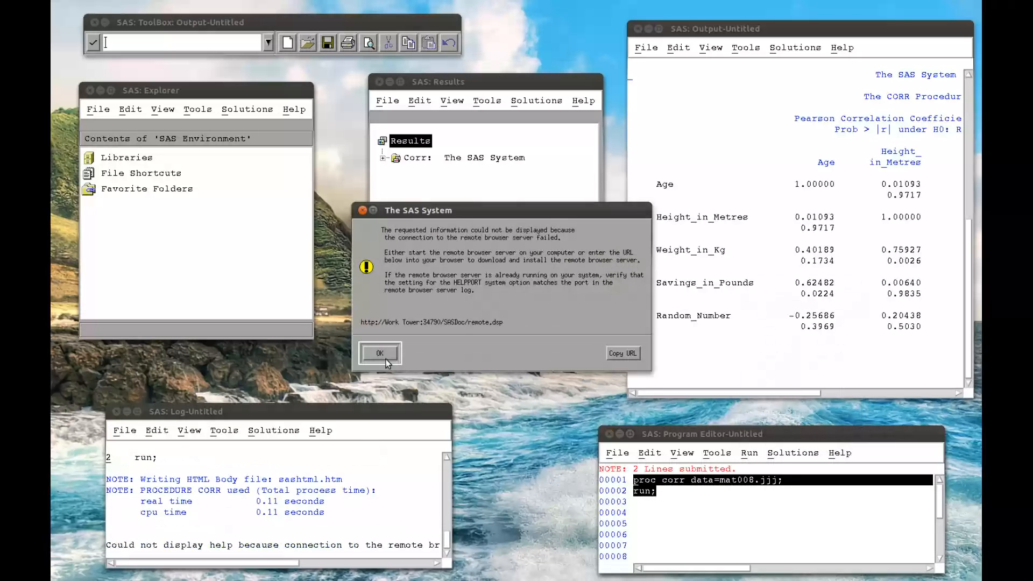
click(379, 353)
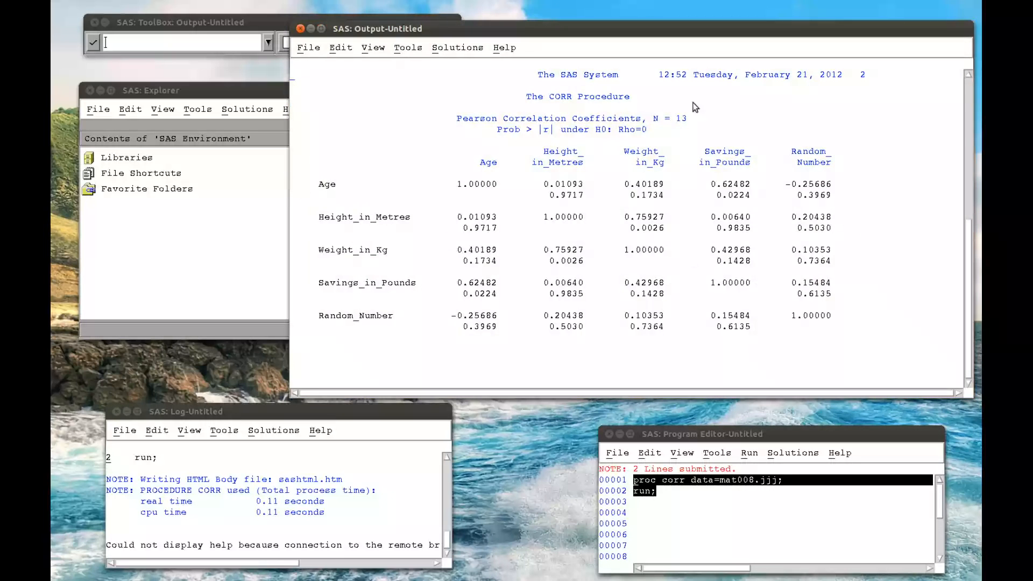
mouse_move(369, 288)
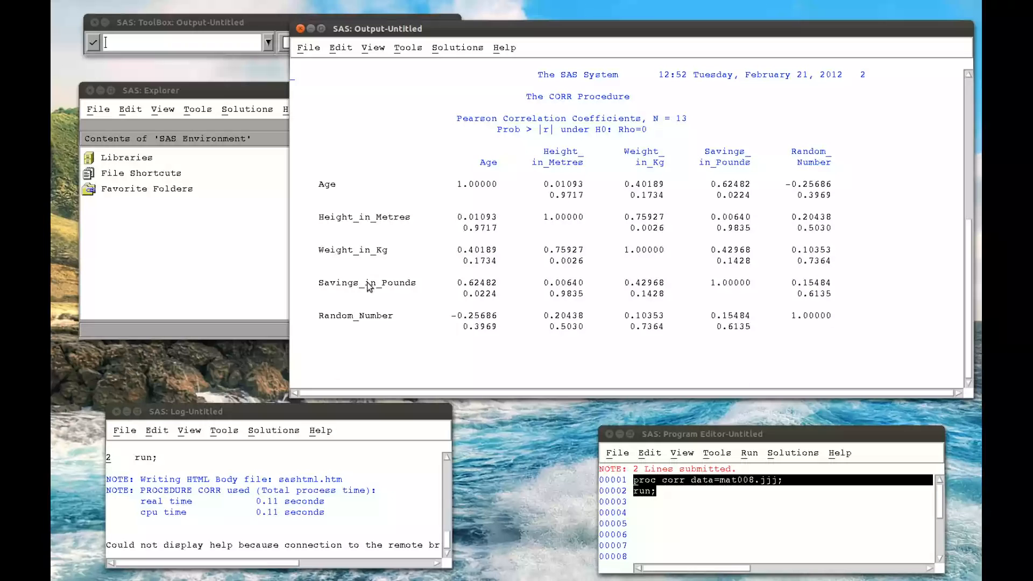
mouse_move(664, 298)
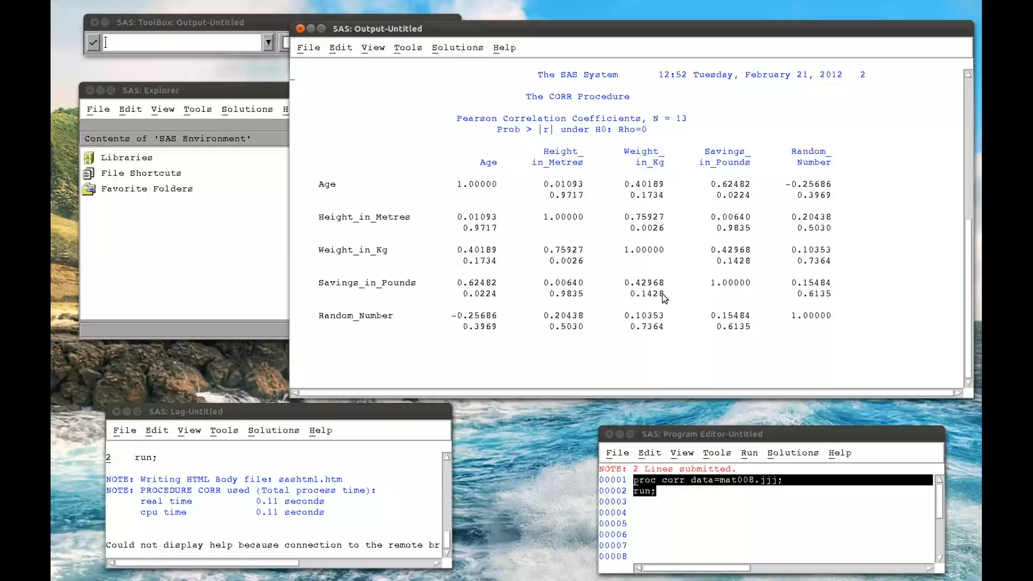
mouse_move(442, 165)
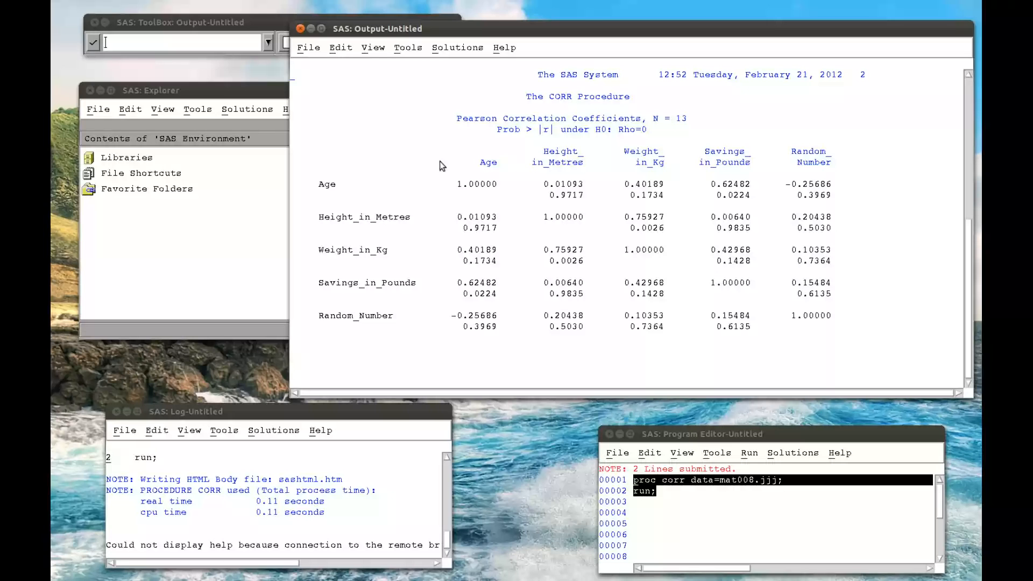
mouse_move(341, 204)
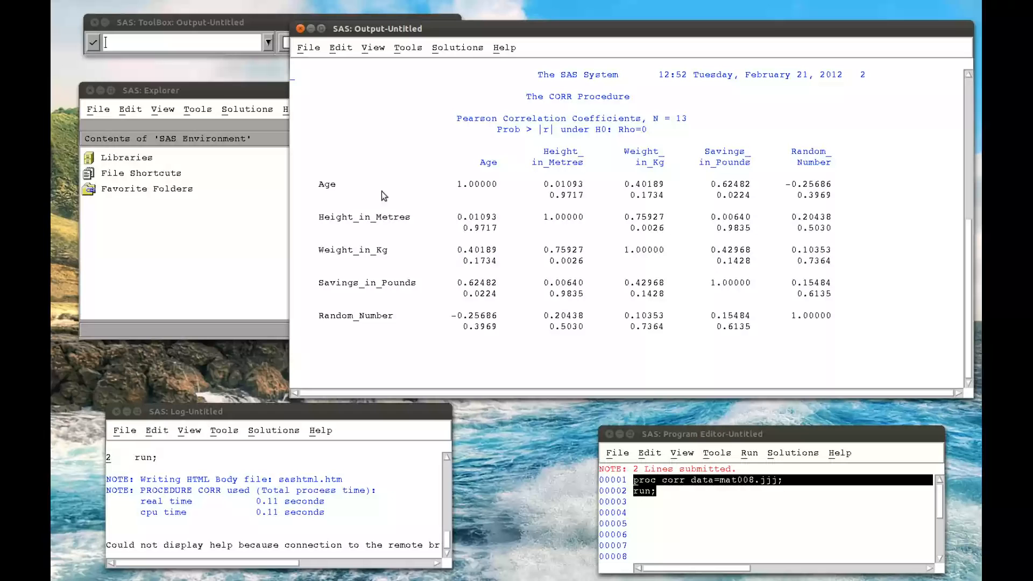
mouse_move(706, 169)
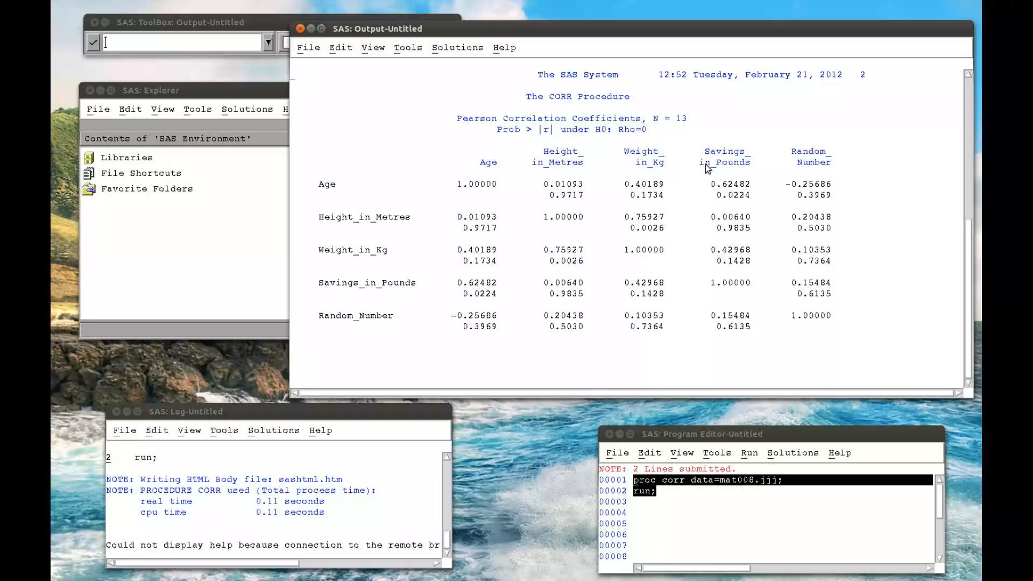
mouse_move(725, 200)
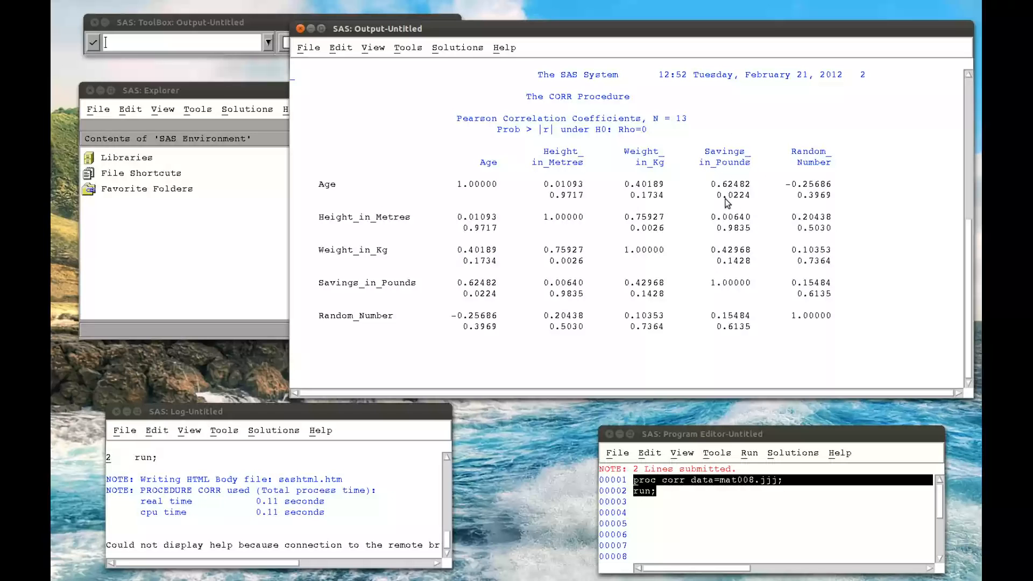
mouse_move(734, 201)
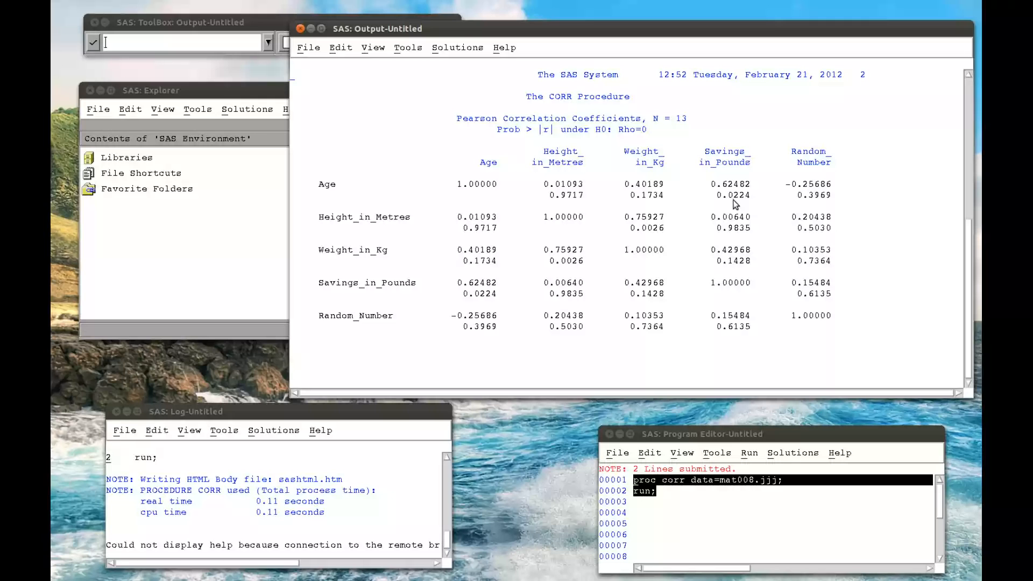
mouse_move(846, 190)
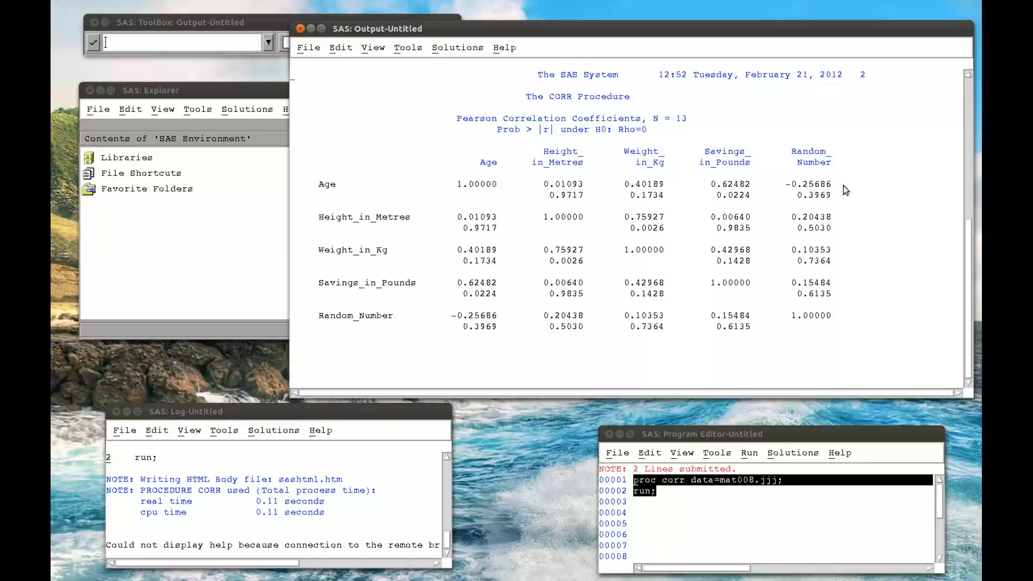
mouse_move(818, 158)
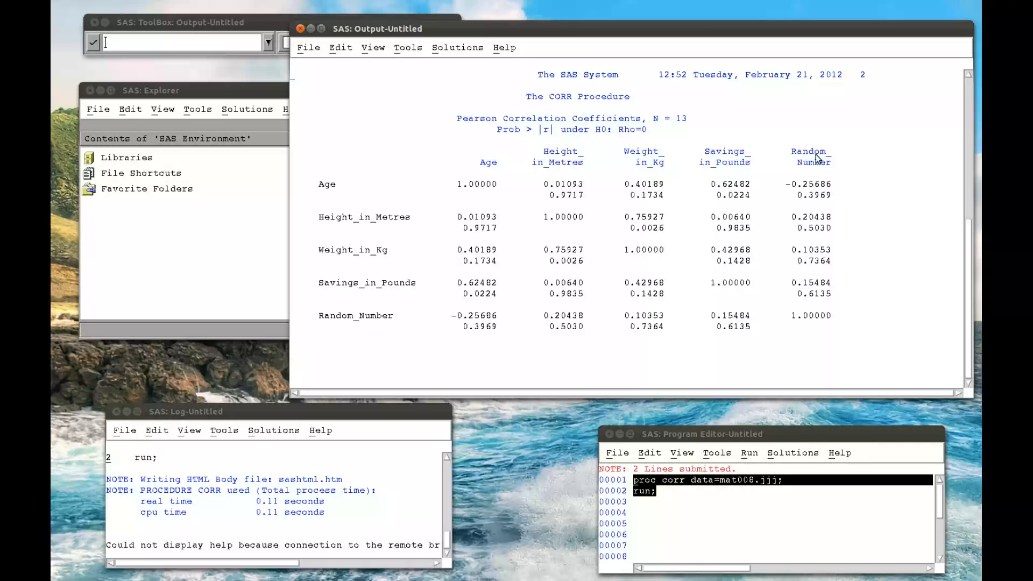
mouse_move(820, 301)
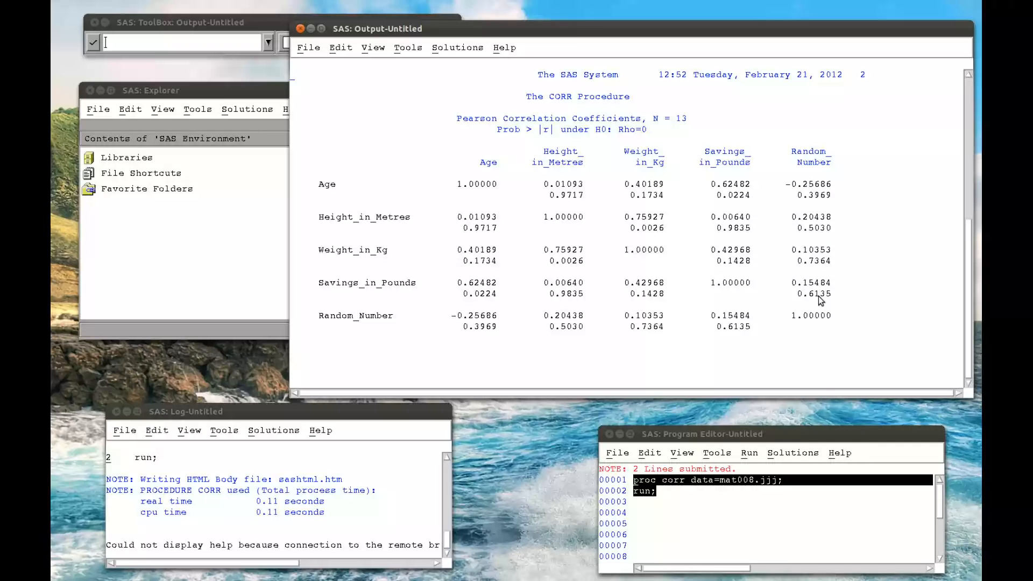
mouse_move(383, 222)
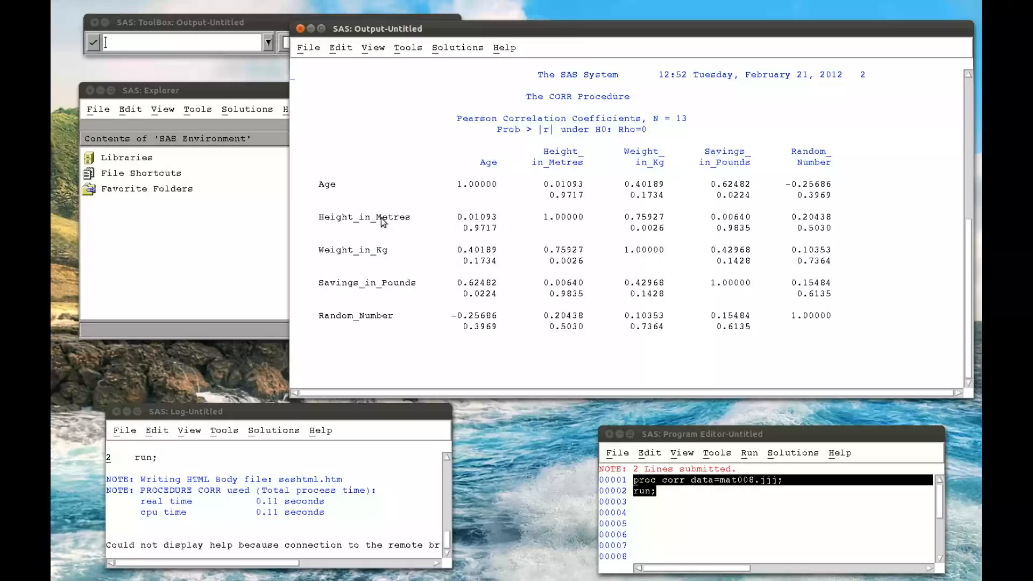
mouse_move(645, 220)
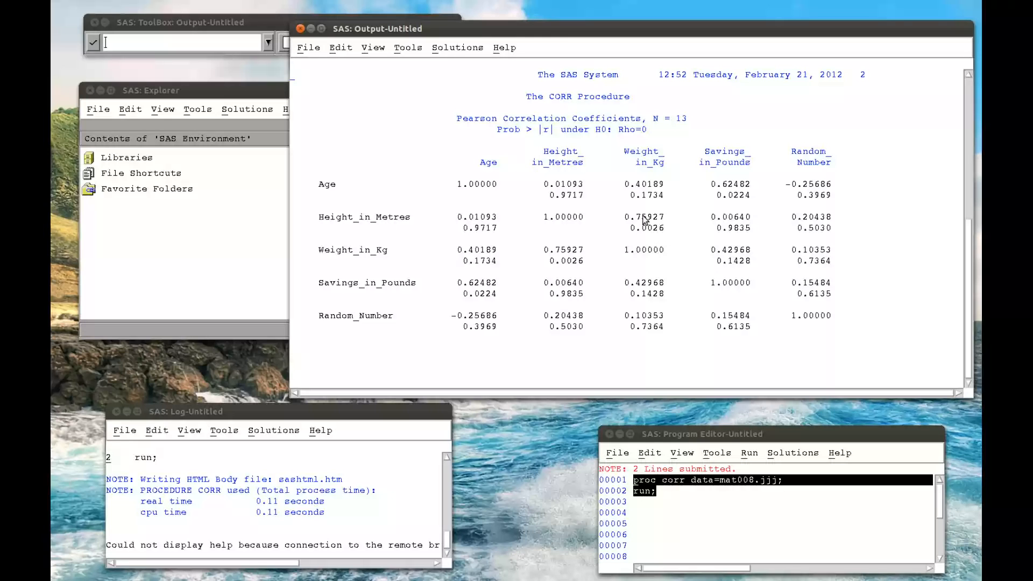
mouse_move(734, 220)
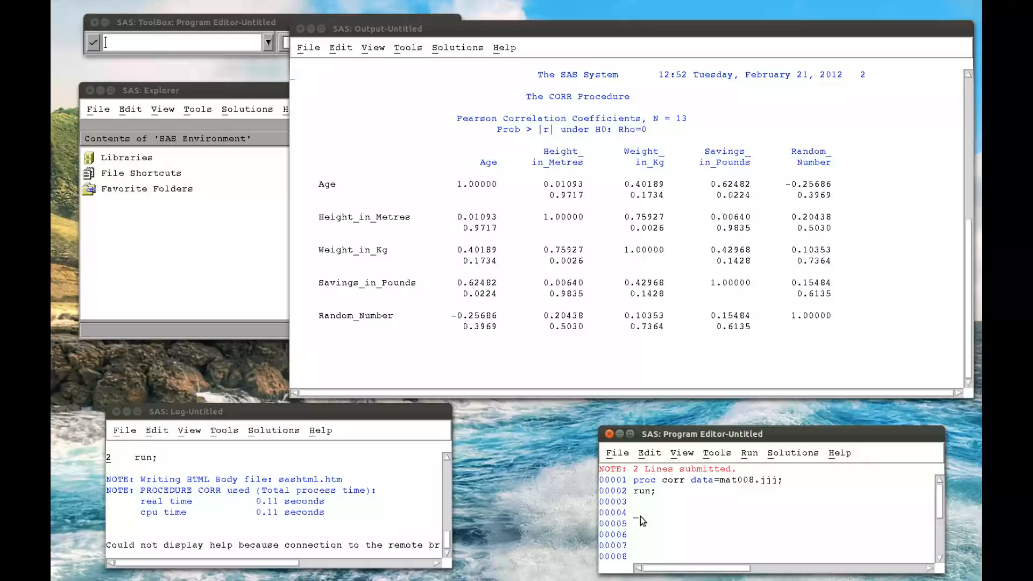
Step: Start a second program with 'proc corr data=mat008.jjj;' below the first
text(proc corr)
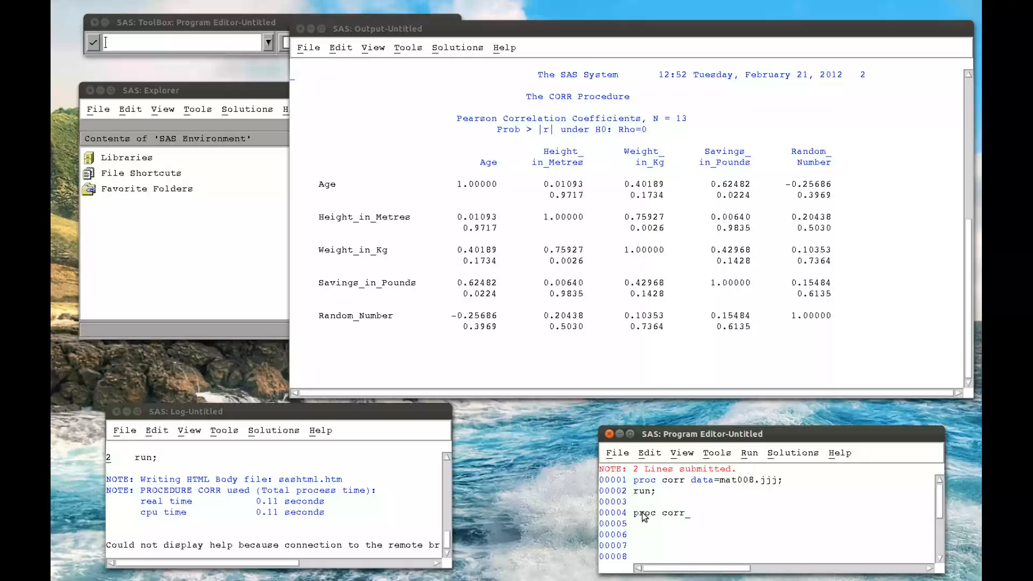
text(data=)
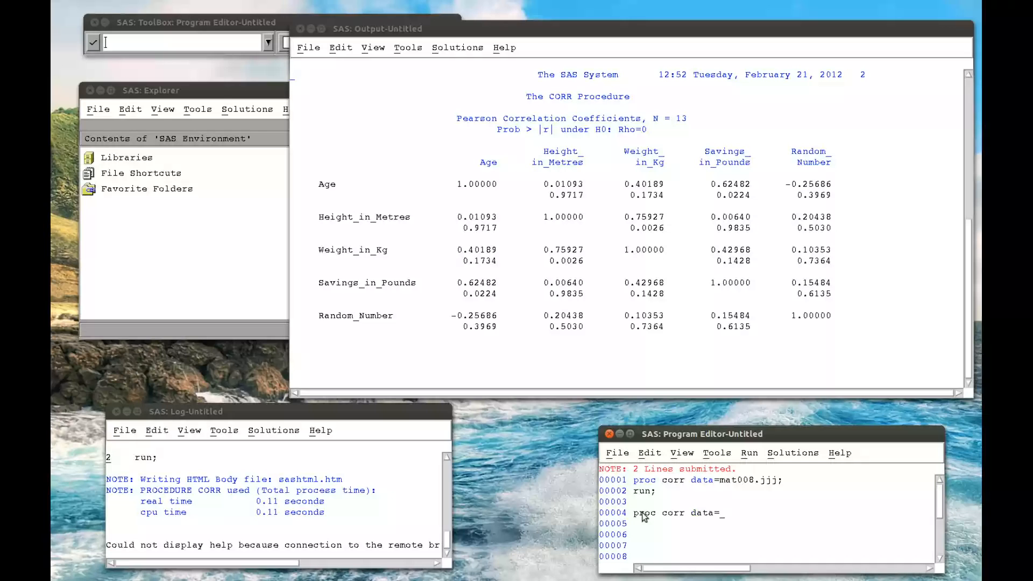
text(mat008.)
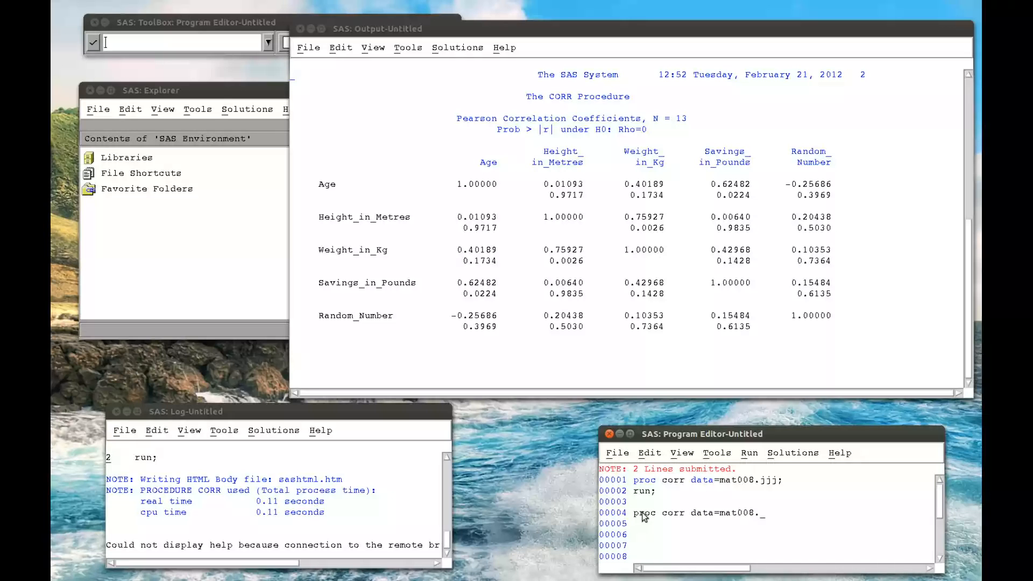
text(jjj;)
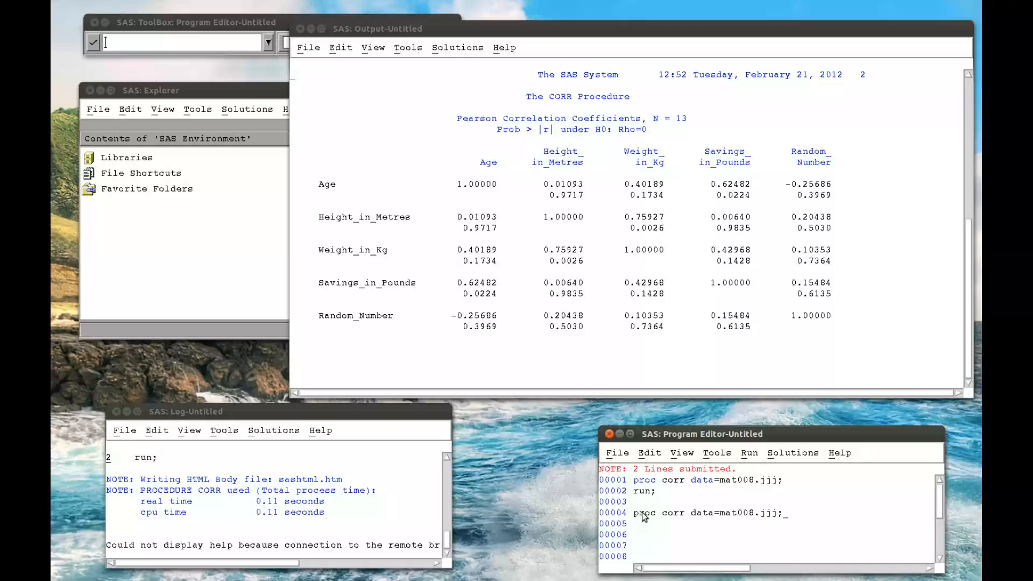
Step: Add 'var age savings_in_pounds;' and select the three-line program for running
text(var)
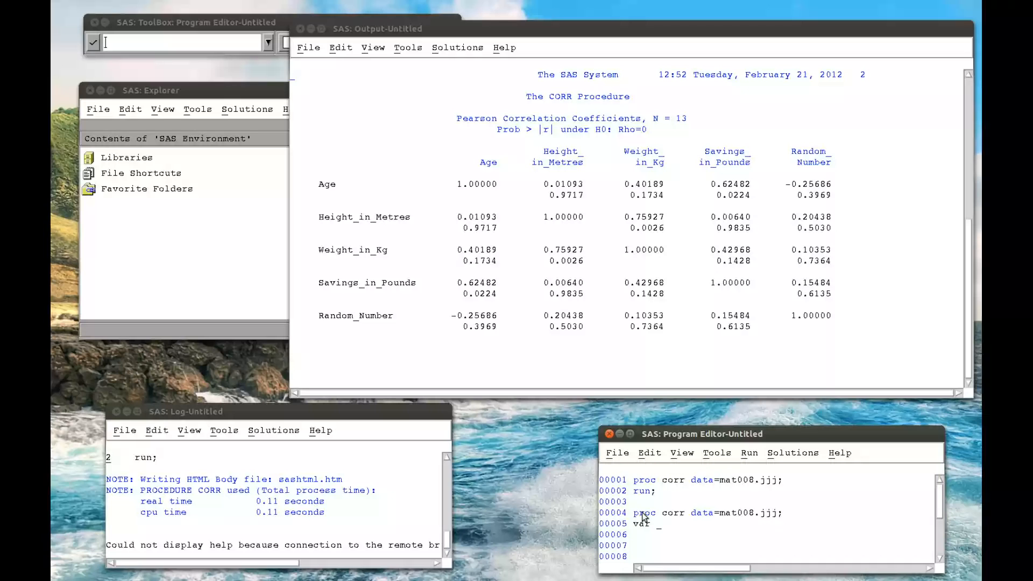
text(Ag)
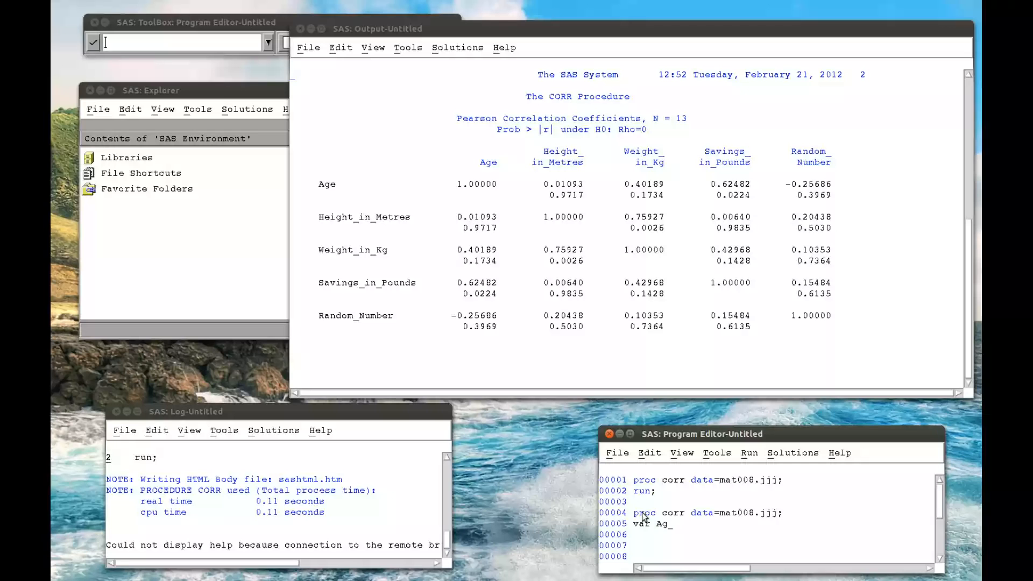
text(age)
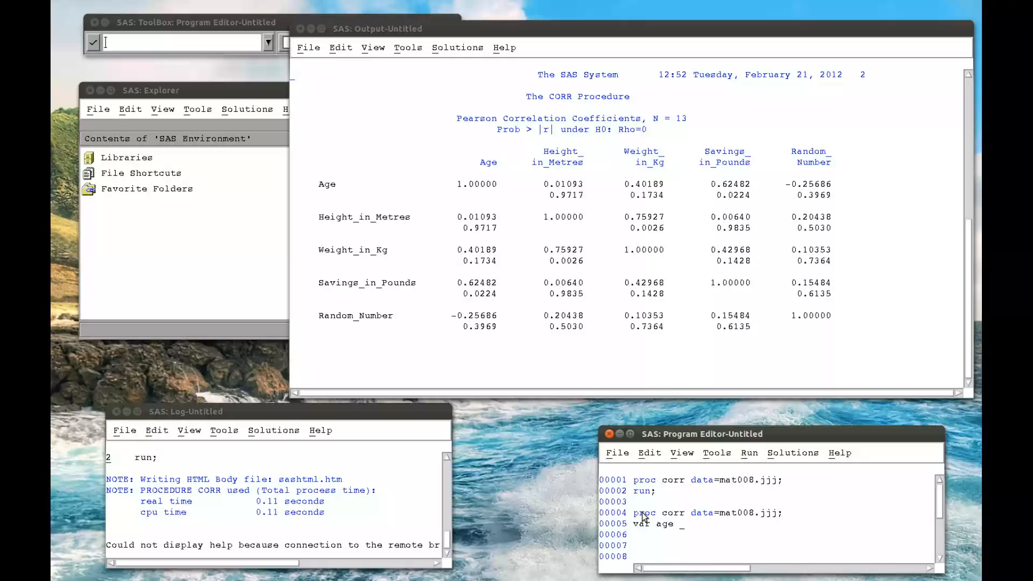
text(savings_)
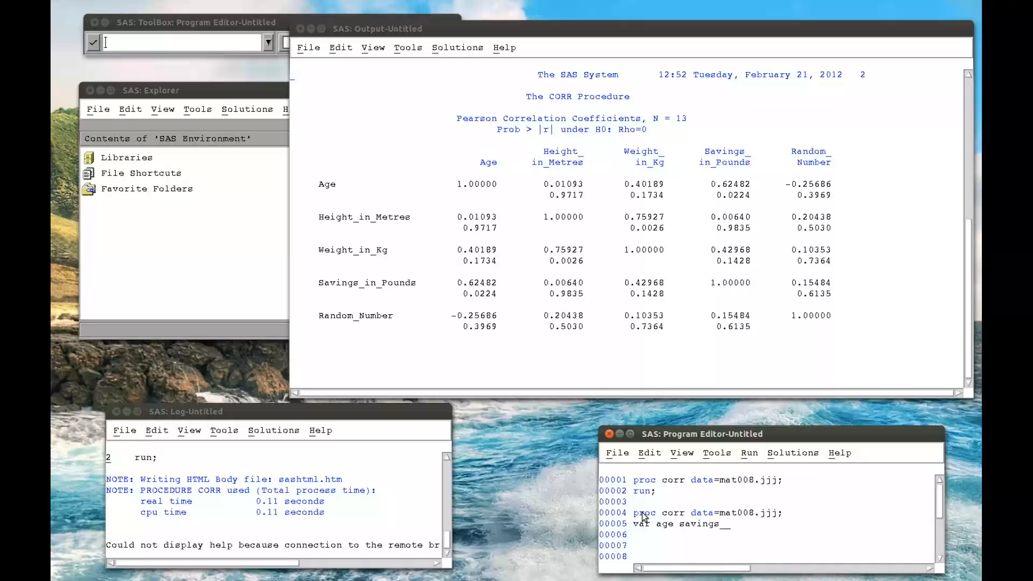
text(in_pounds)
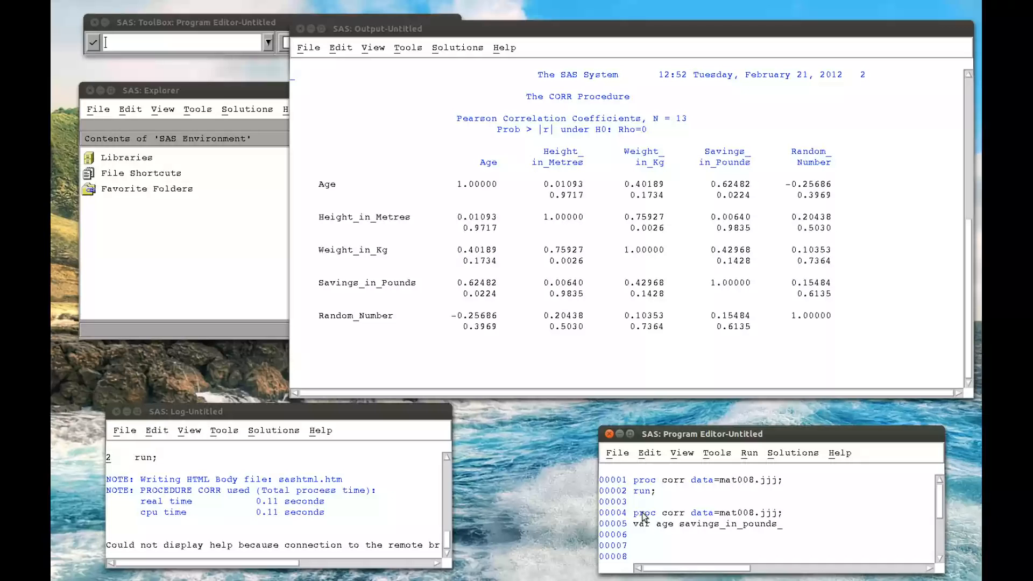
text(;)
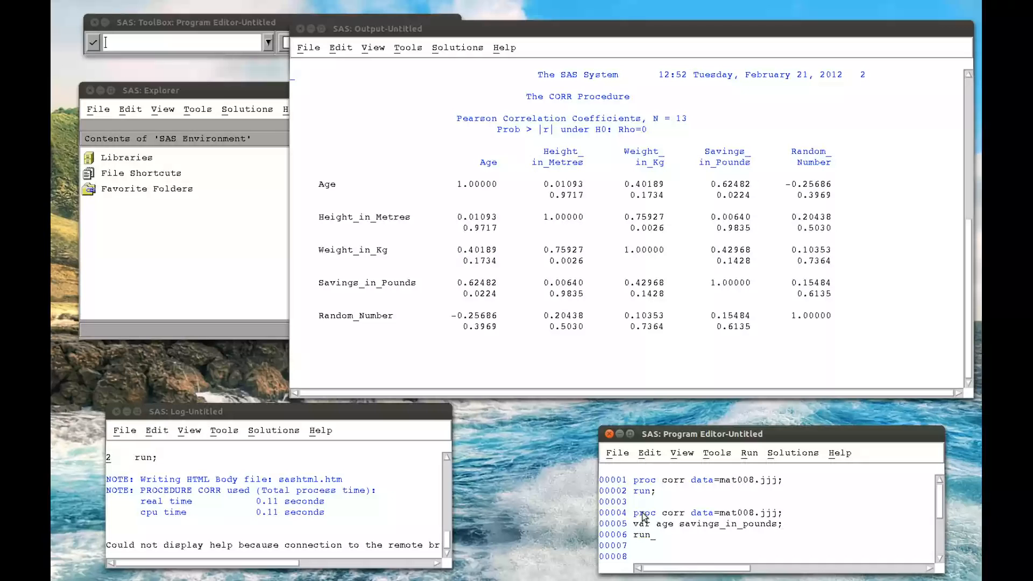
drag(633, 523, 659, 534)
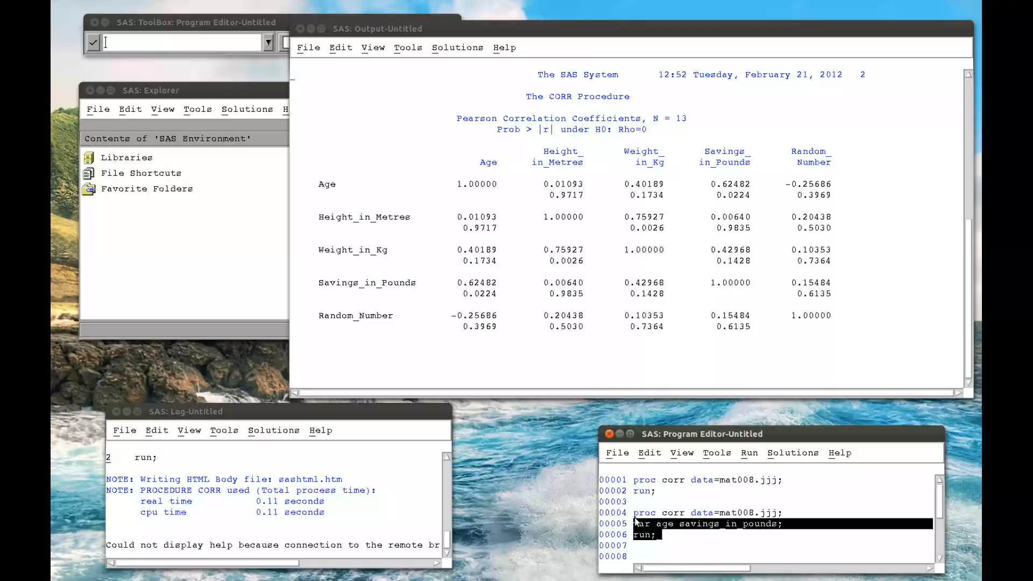
Step: Submit the Age and Savings_in_Pounds correlation program via Run > Submit
click(748, 453)
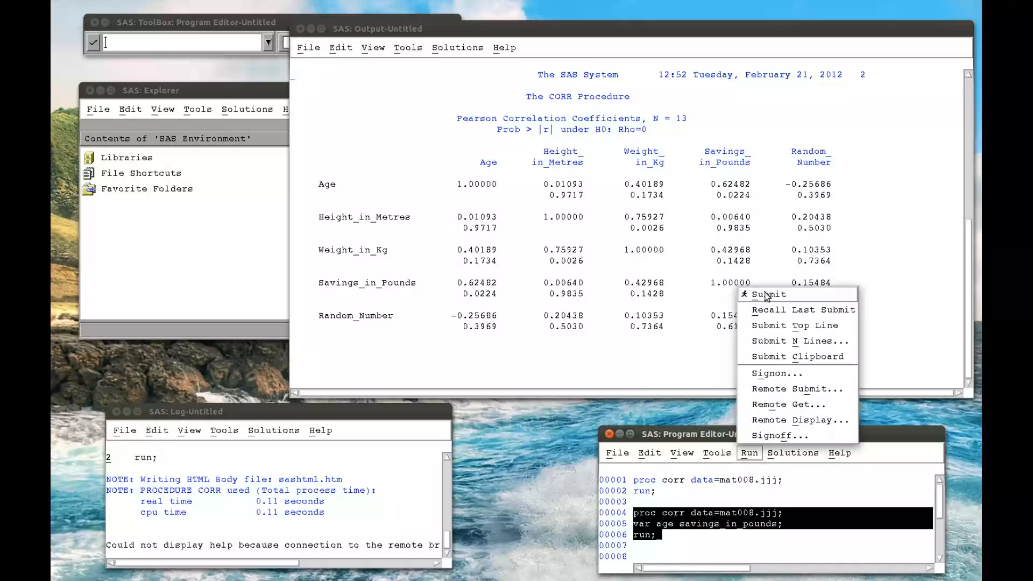
click(769, 294)
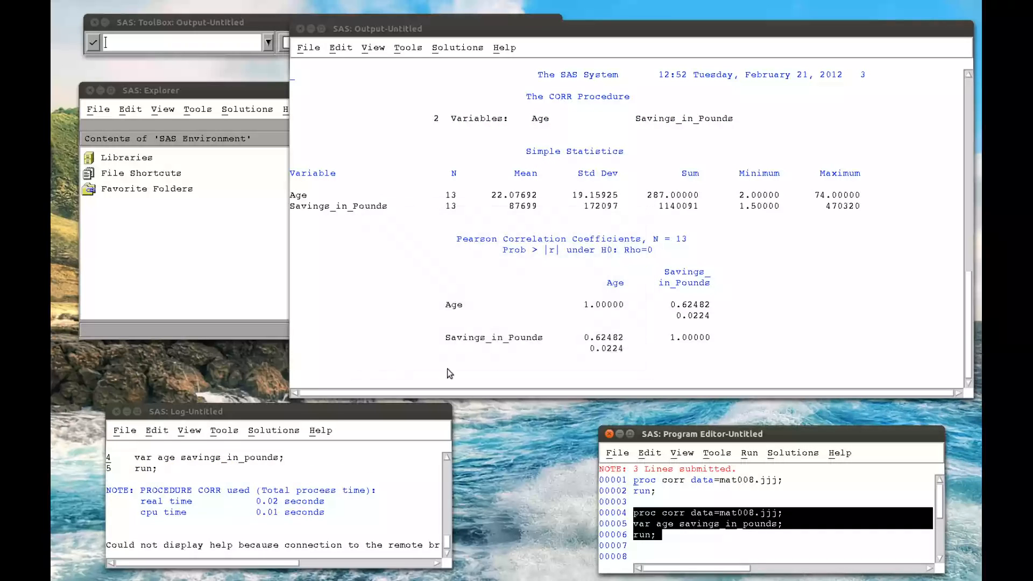
mouse_move(731, 332)
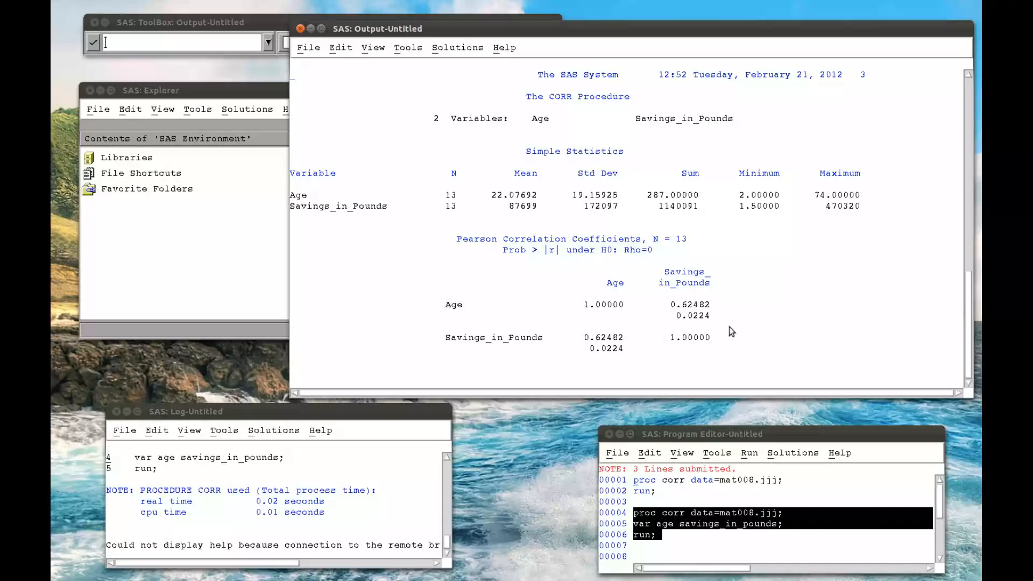
mouse_move(673, 302)
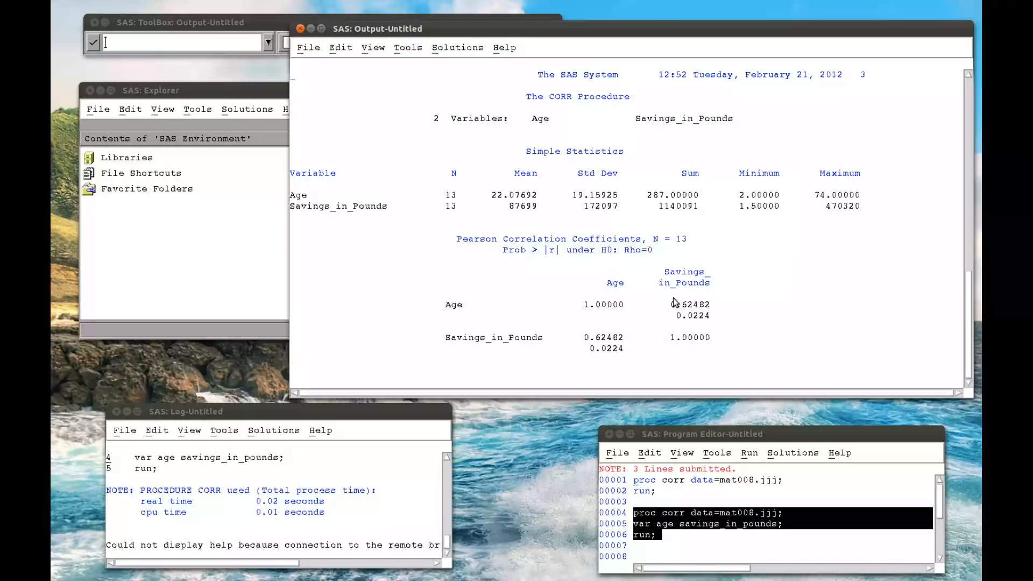